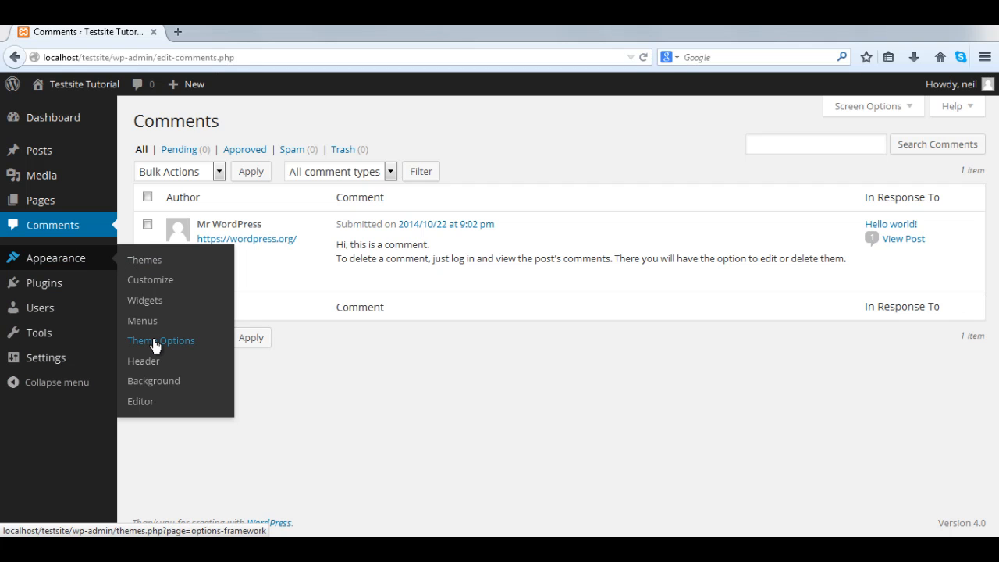
In Theme Options' Slider tab, enable 'Activate slider' and 'Disable slider in Posts page'.
click(161, 340)
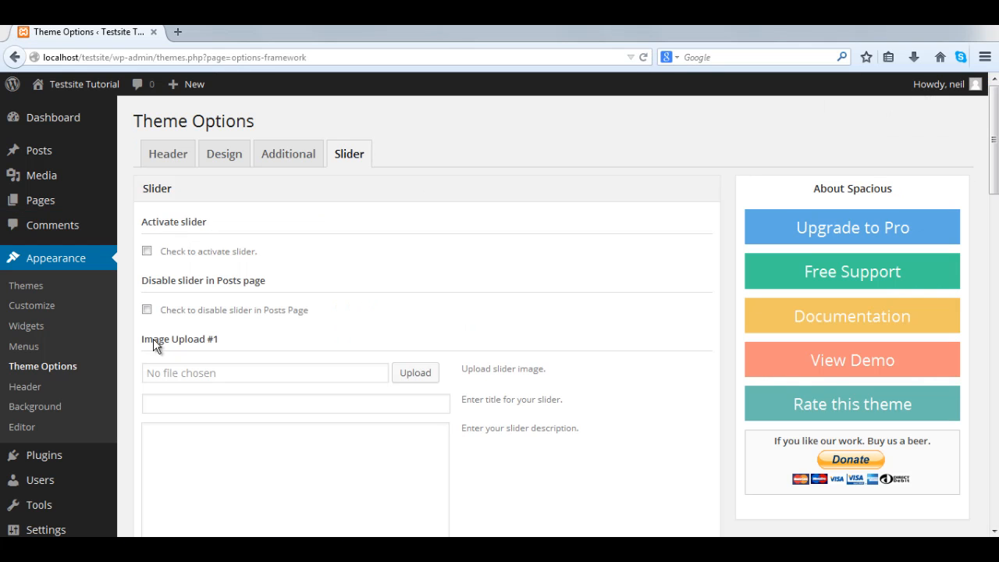
mouse_move(340, 159)
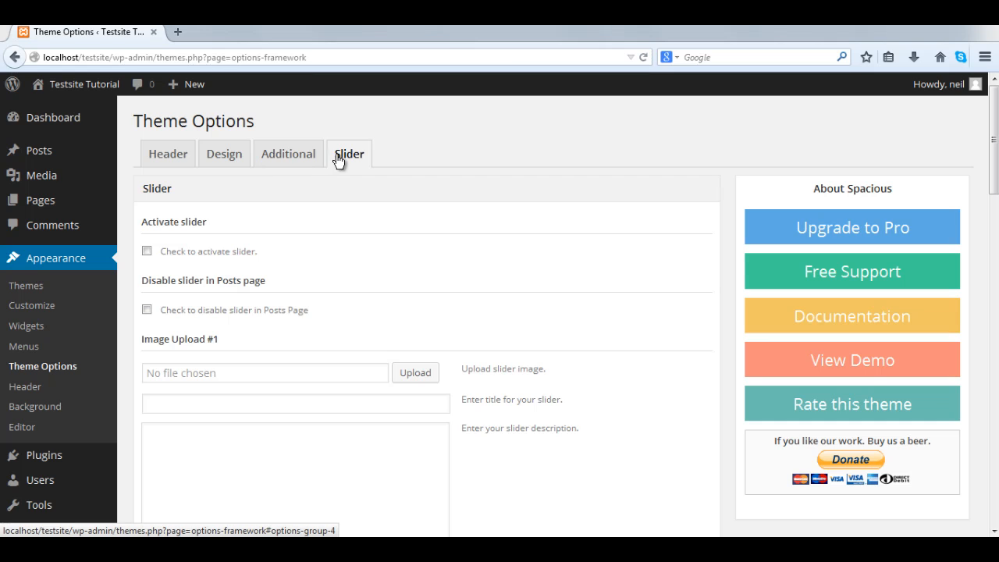
click(349, 152)
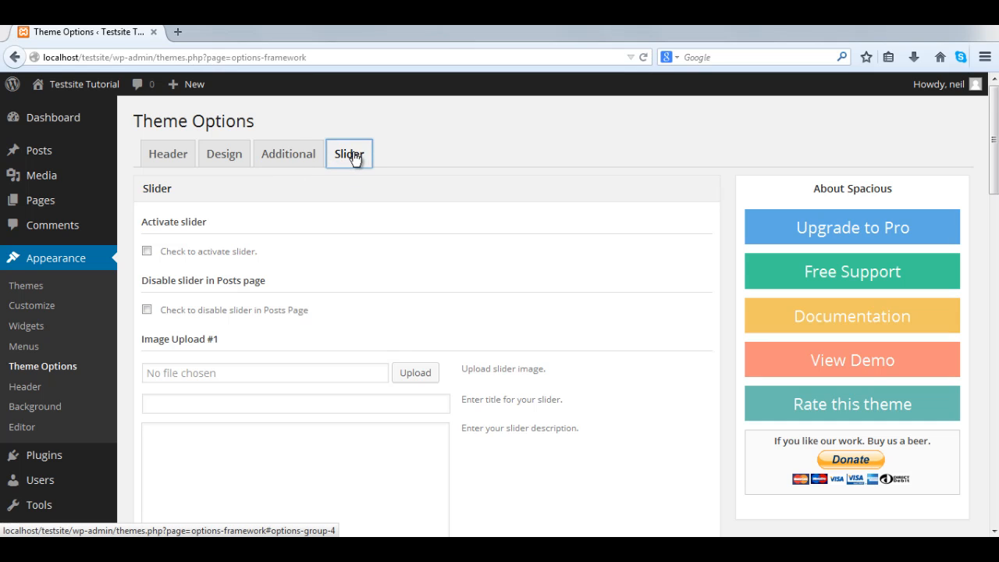
click(146, 309)
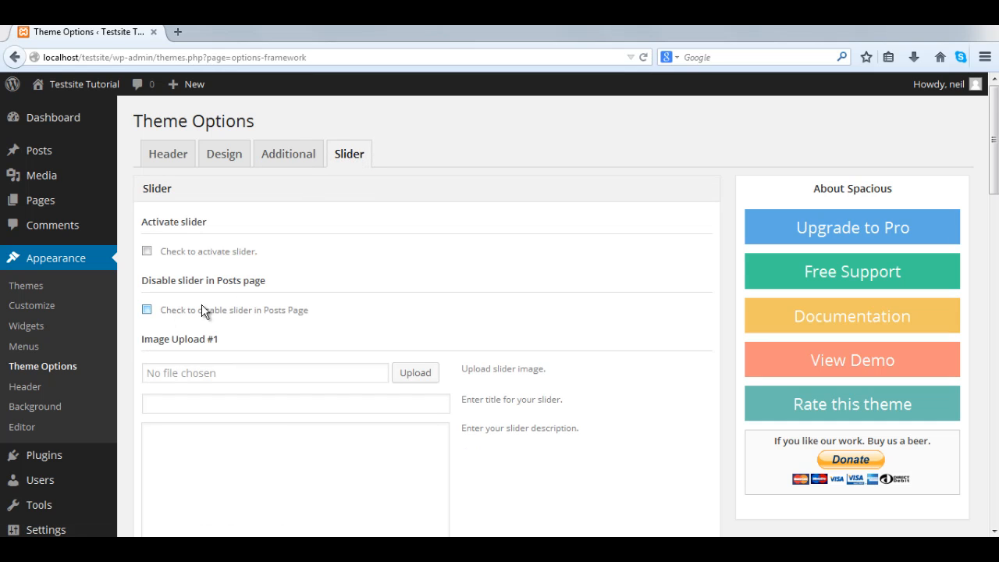
click(148, 251)
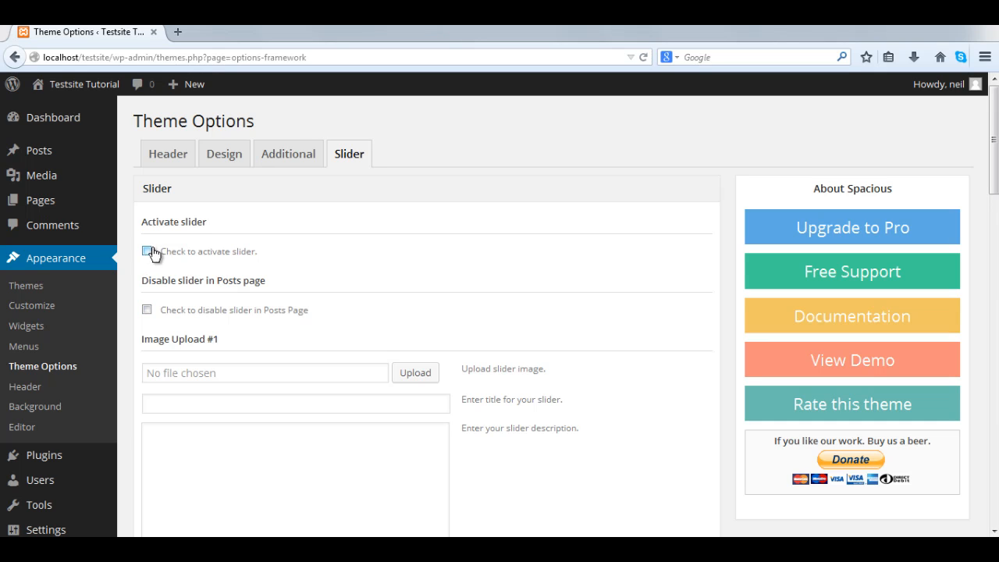
click(147, 250)
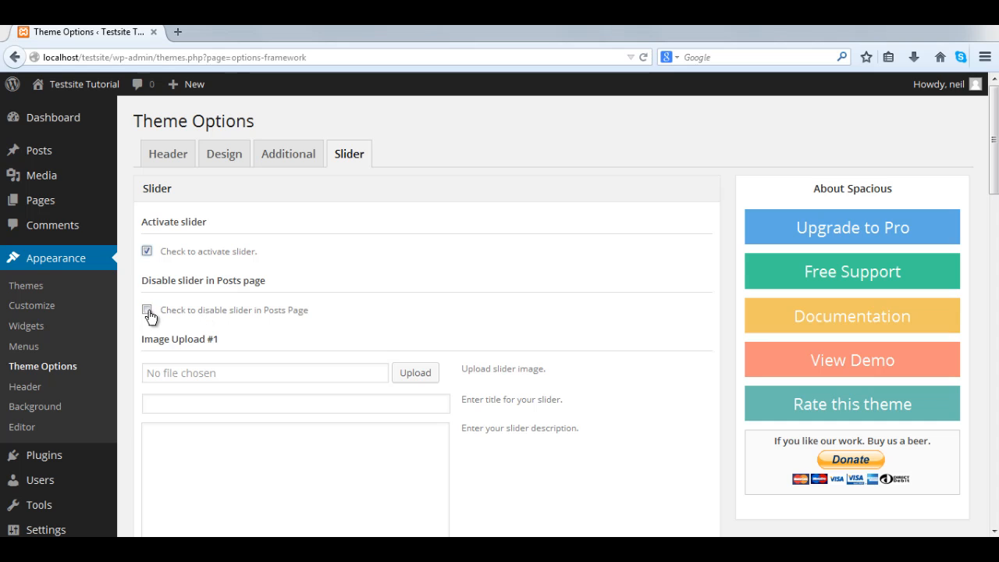
click(147, 311)
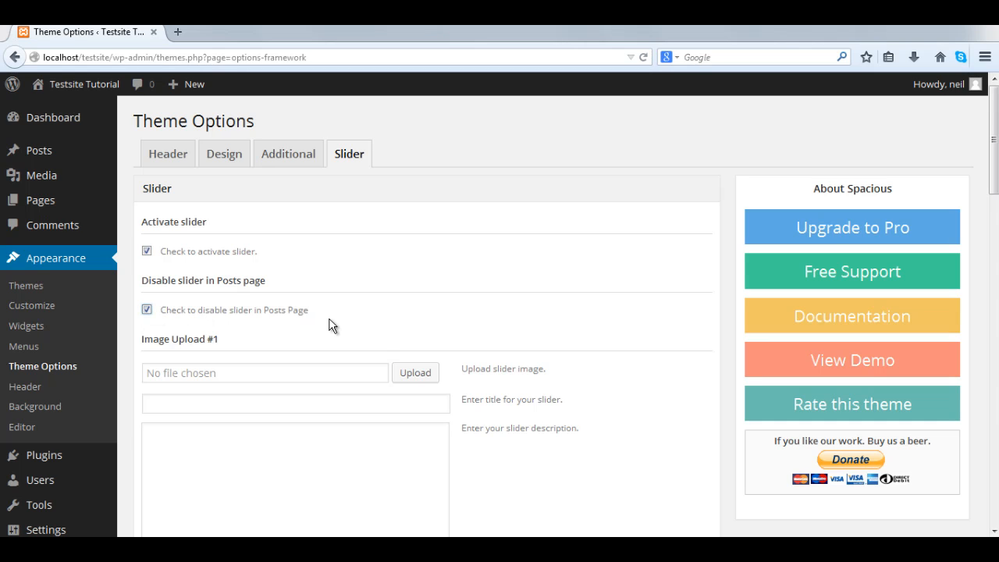
mouse_move(415, 373)
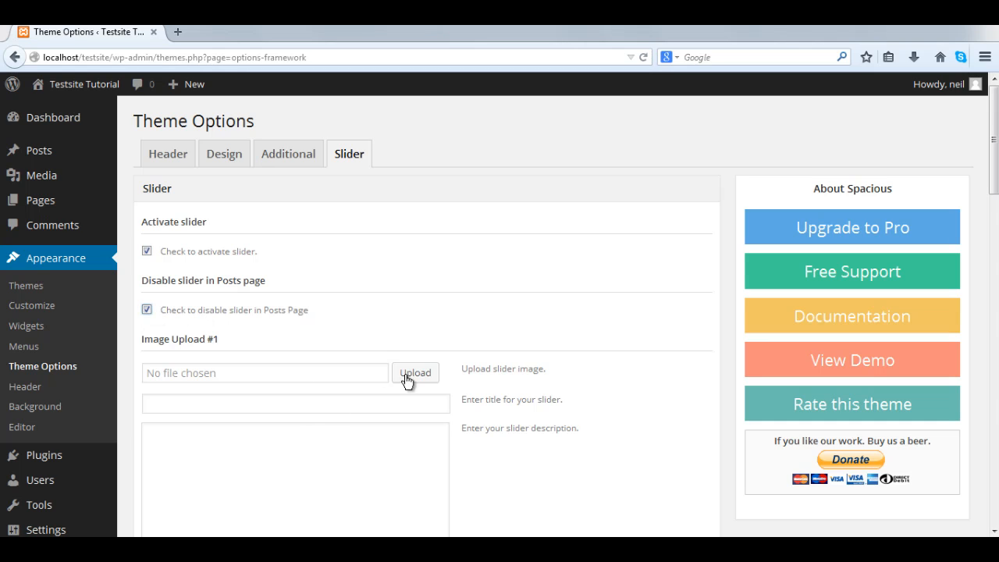
Upload the SLIDE1 image and select it for Image Upload #1.
click(416, 373)
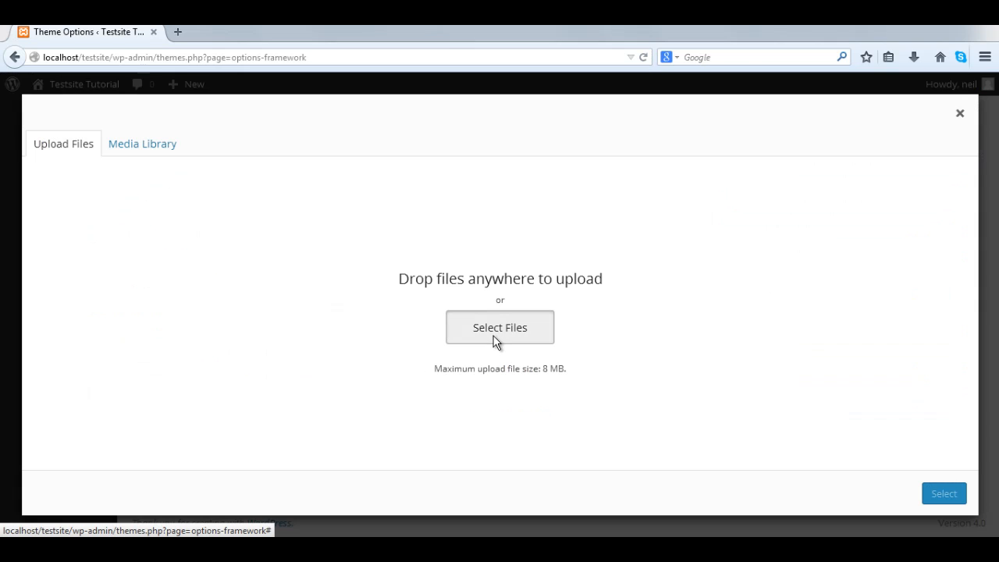
click(500, 327)
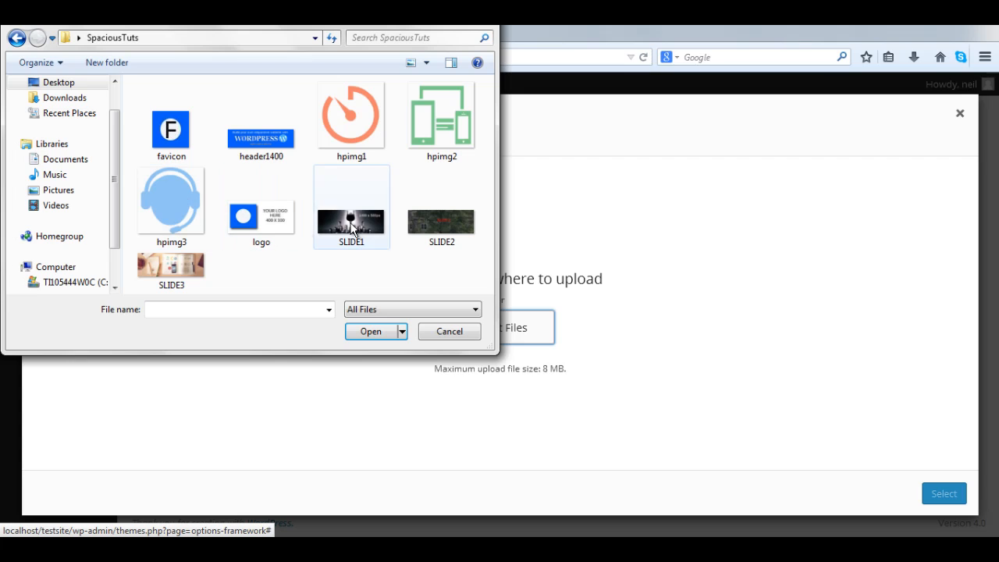
click(351, 207)
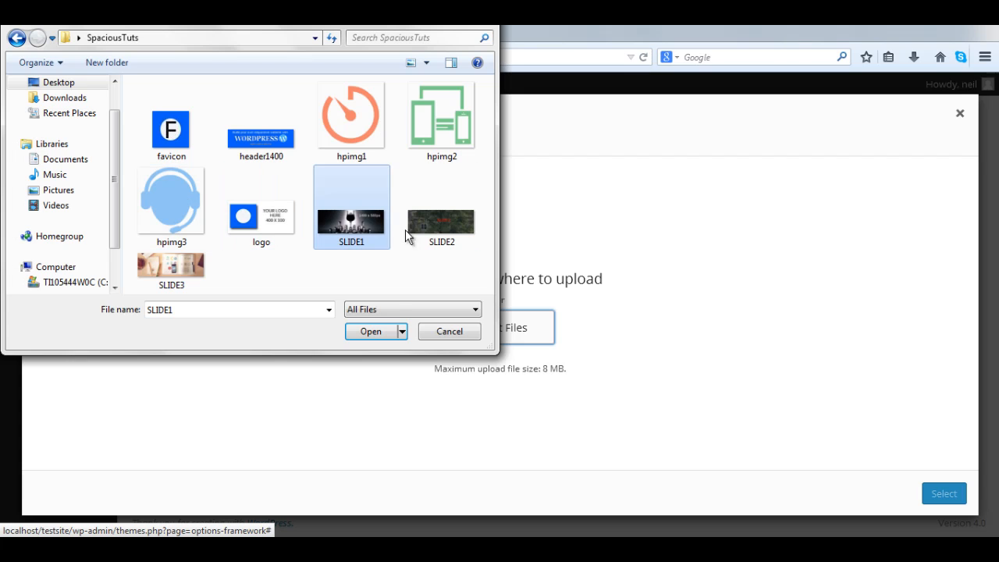
click(371, 331)
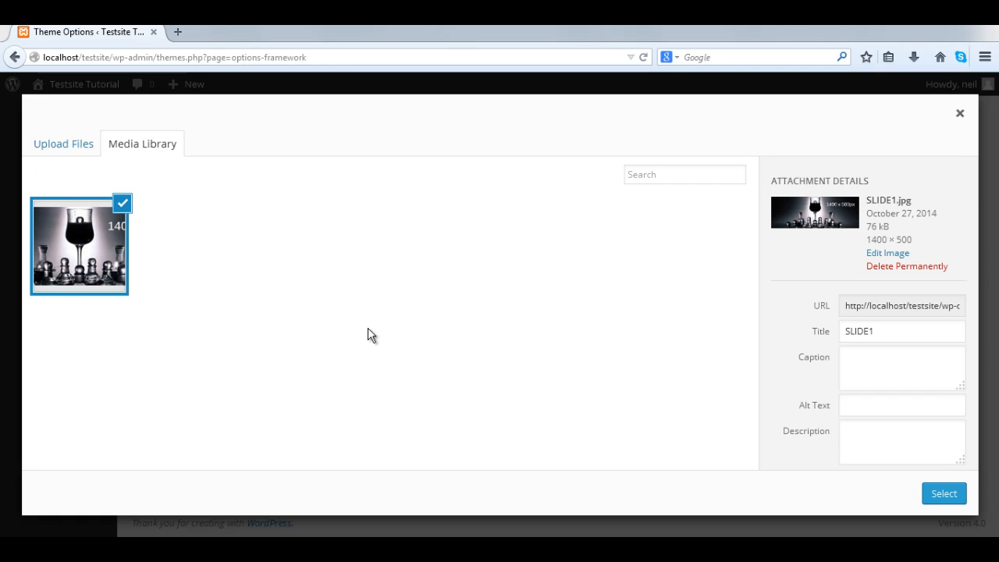
mouse_move(944, 515)
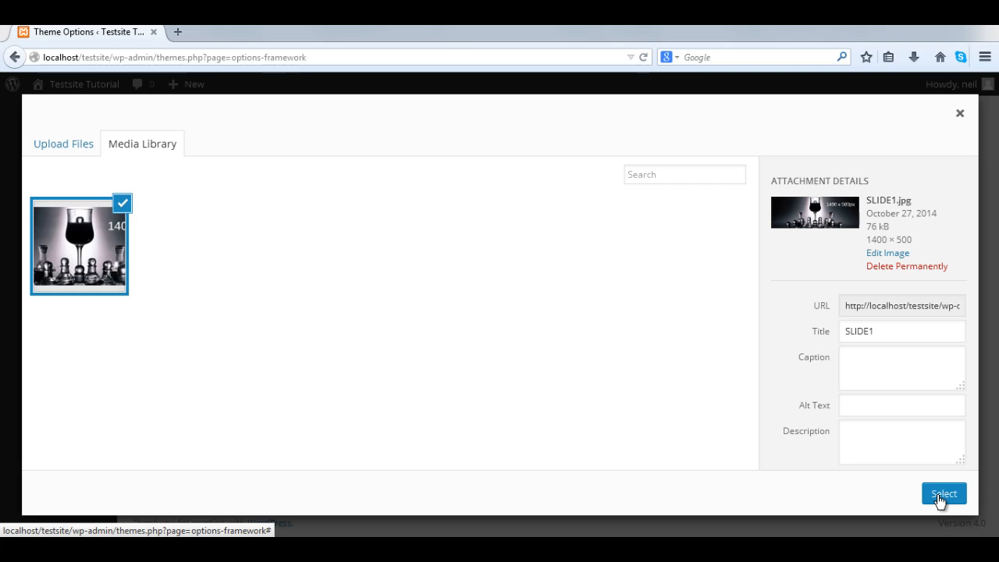
click(943, 494)
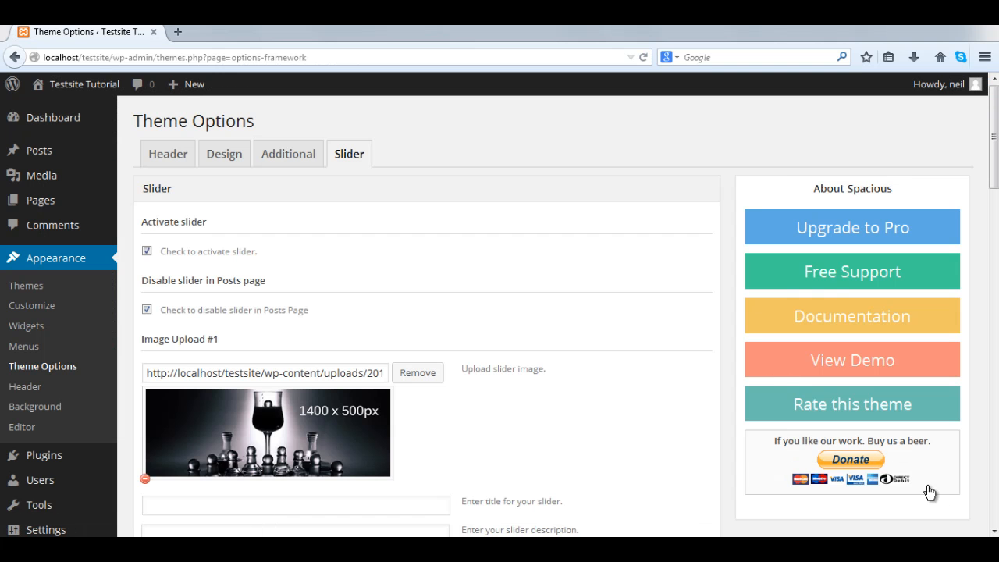
Enter slide one's title ('Slider One or whatever you want to') and its description text.
scroll(down, 3)
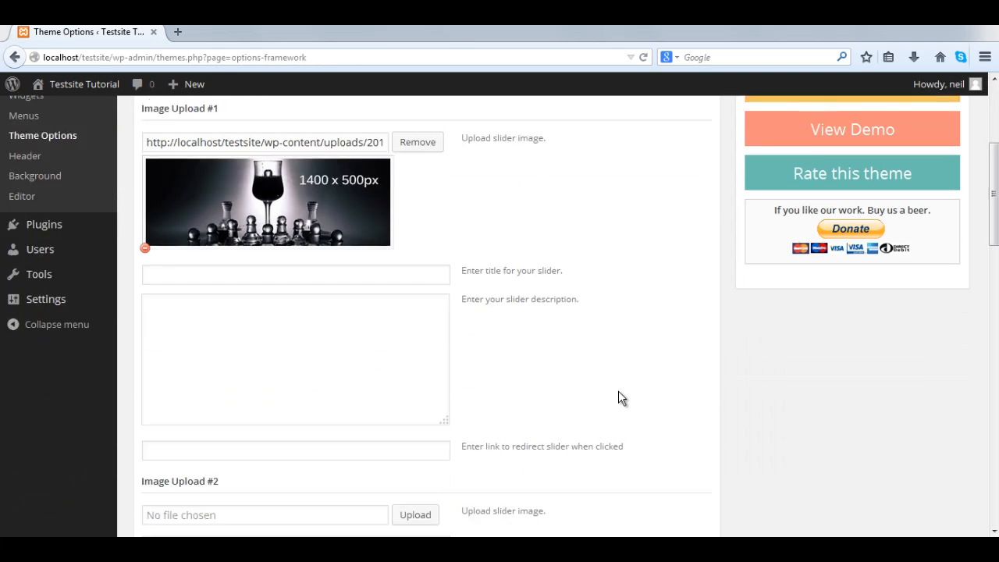
scroll(down, 3)
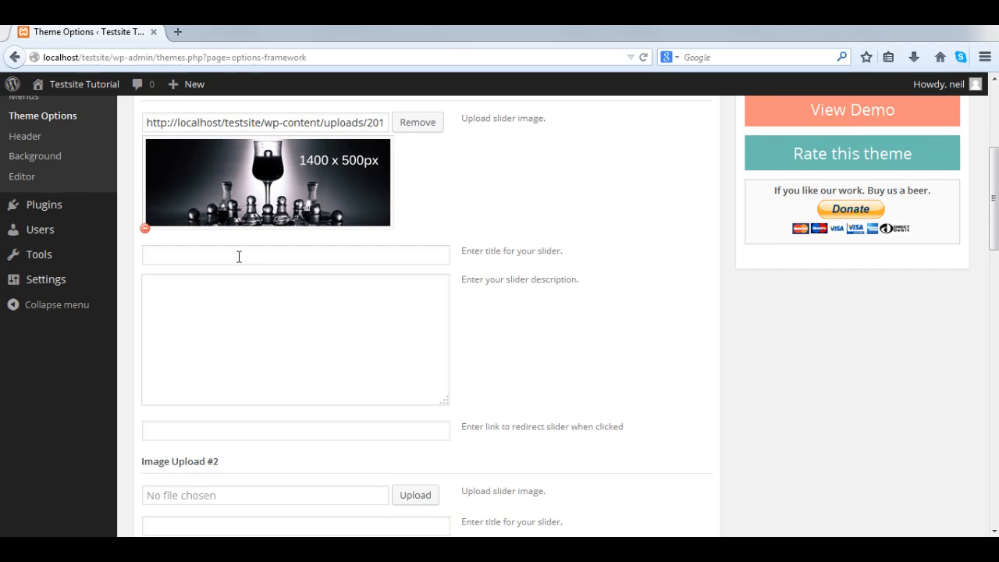
click(295, 254)
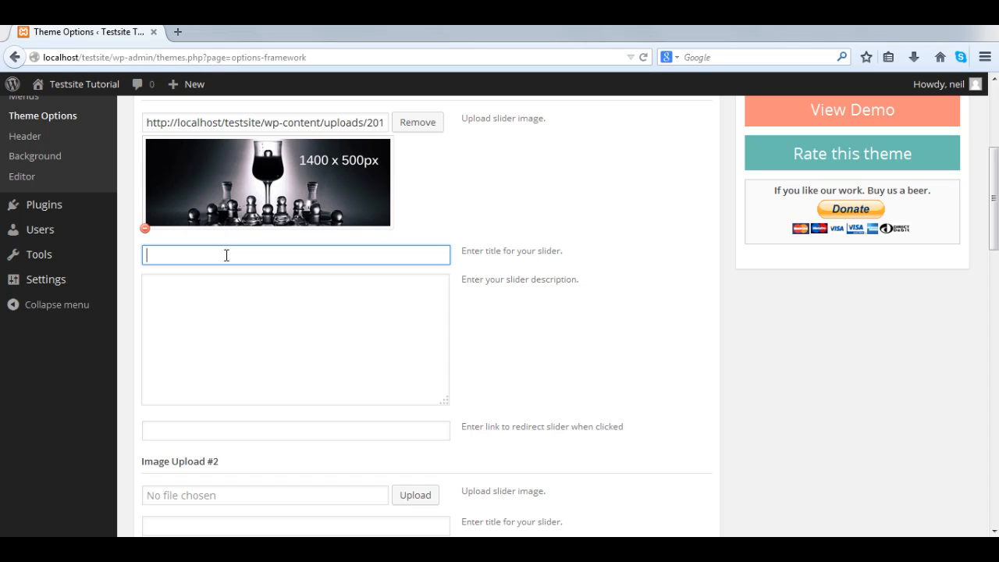
text(Slider)
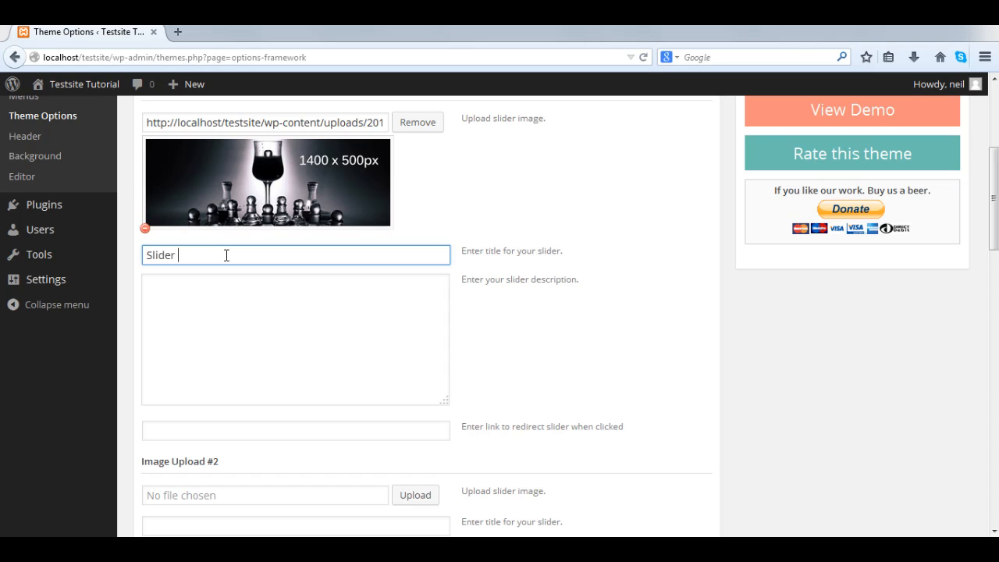
text(One or whate)
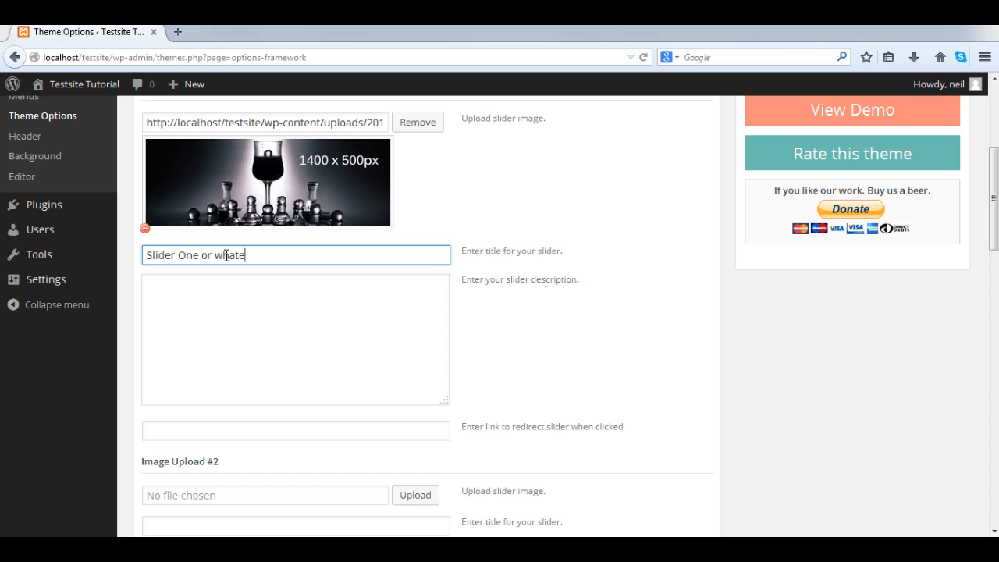
text(ver you want to say)
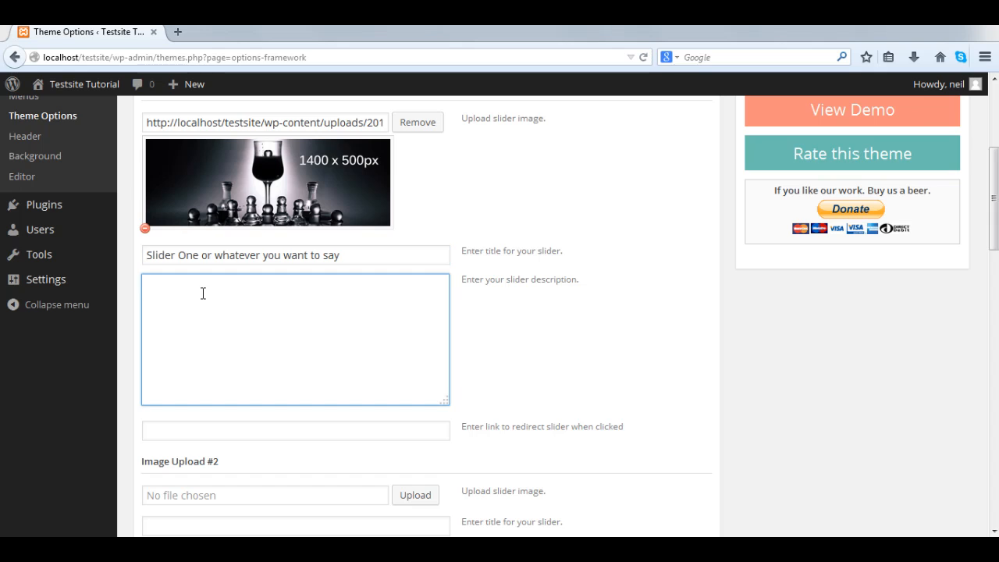
click(295, 255)
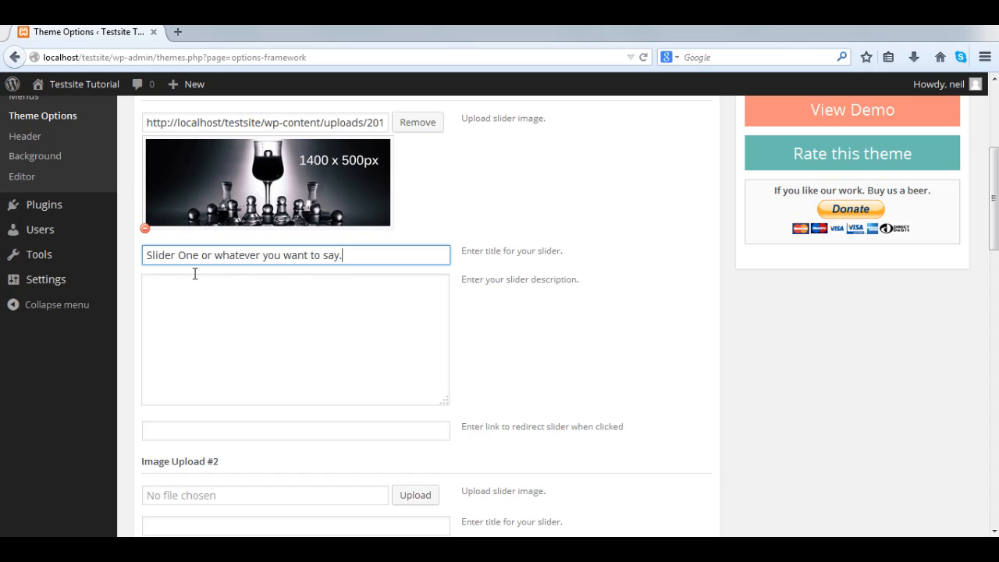
text(This is a descr)
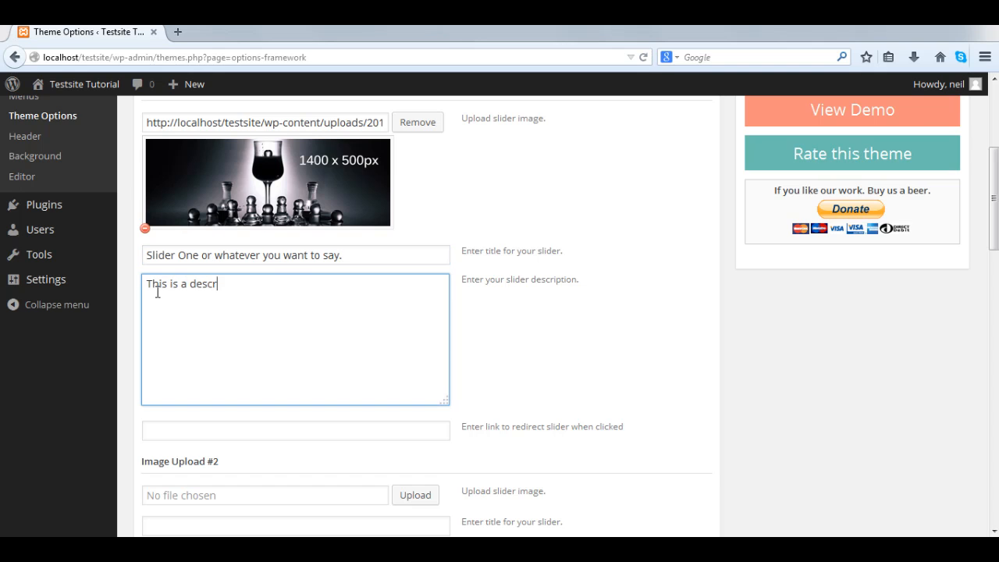
text(iption of the slider. We can add any type)
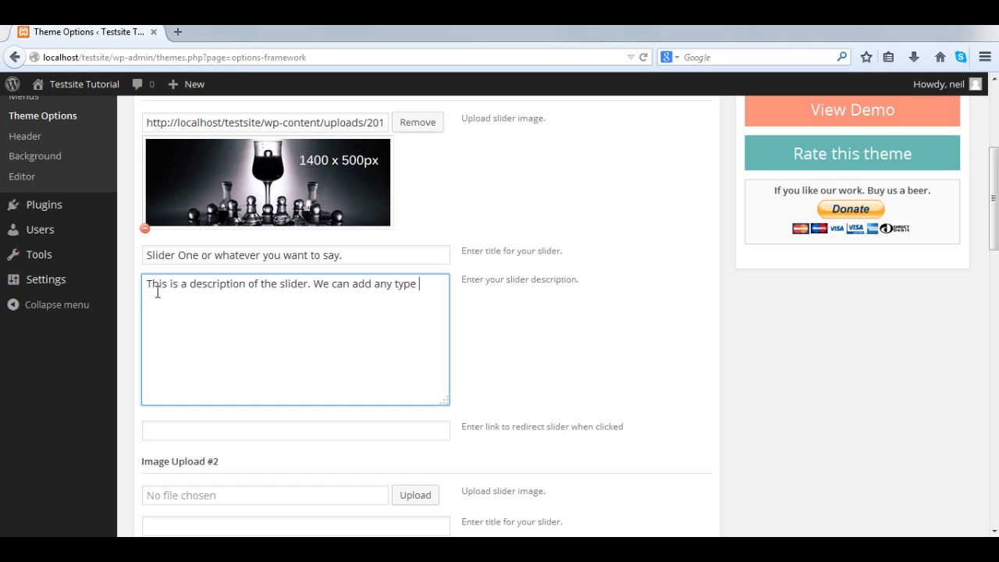
text(of text here.)
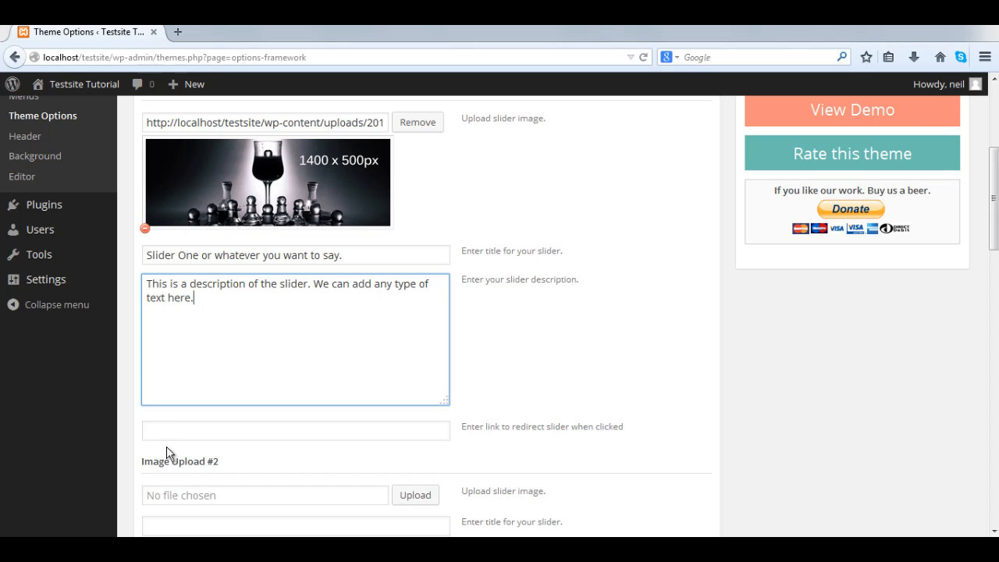
text(We can also add a link fro)
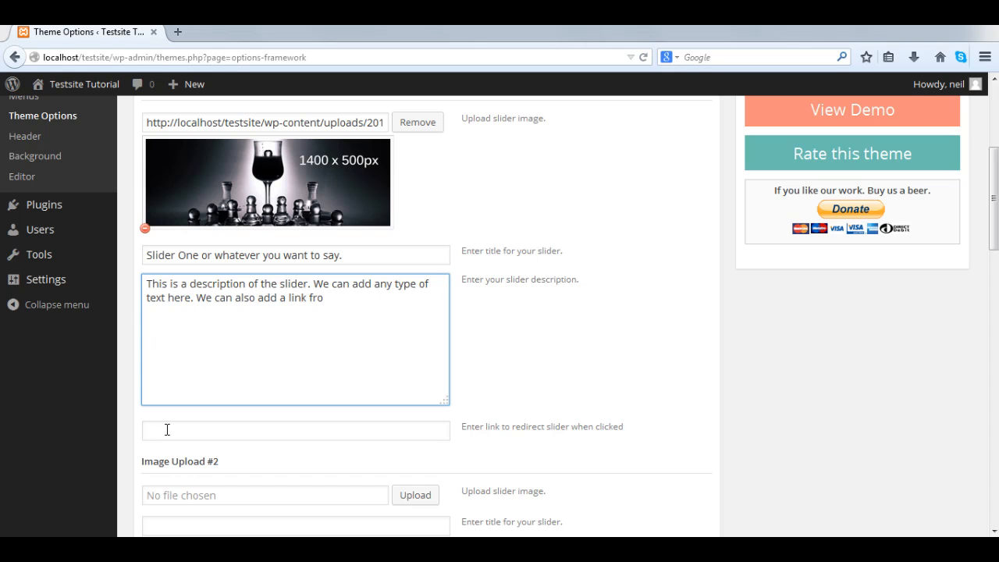
text(m slider below)
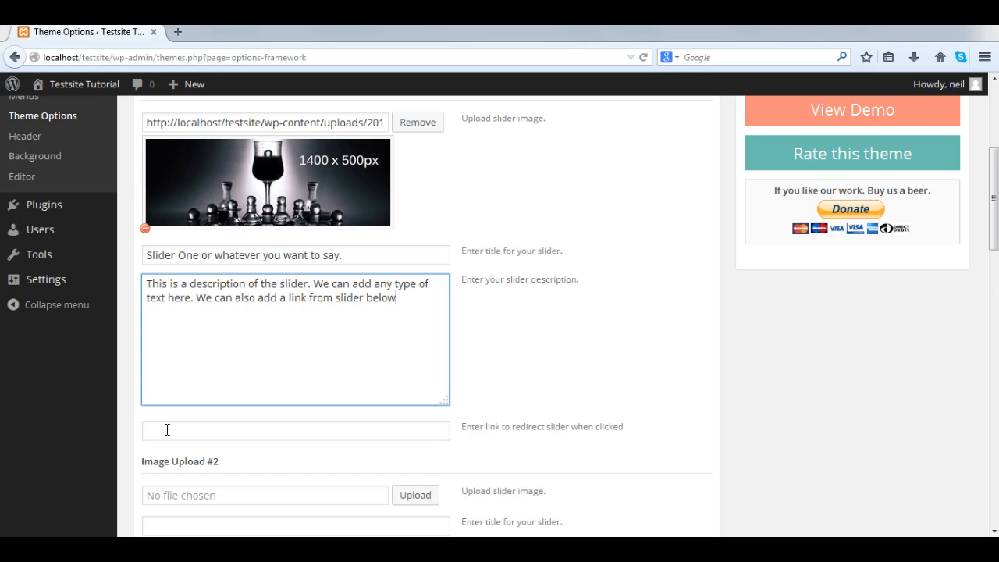
click(295, 431)
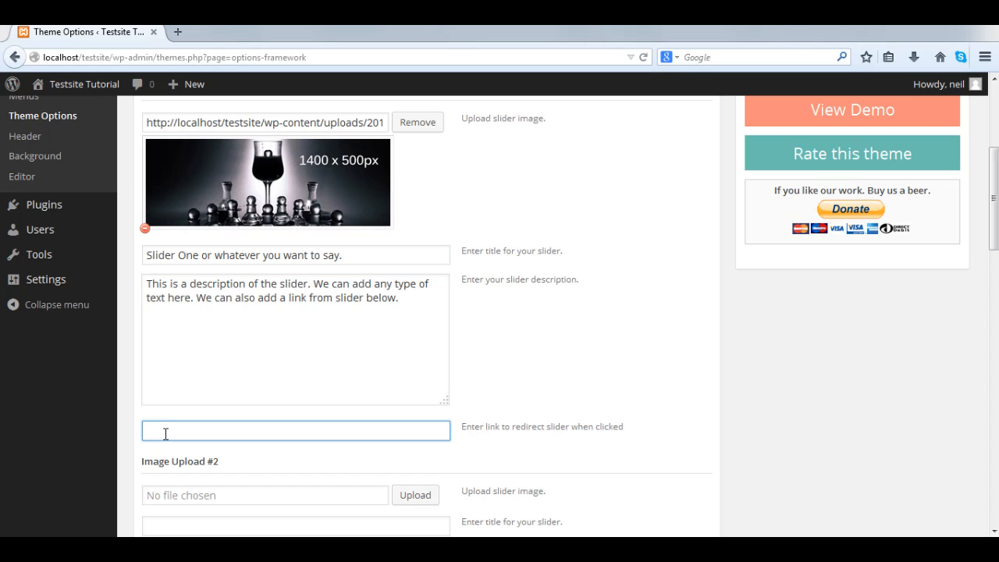
text(http://www)
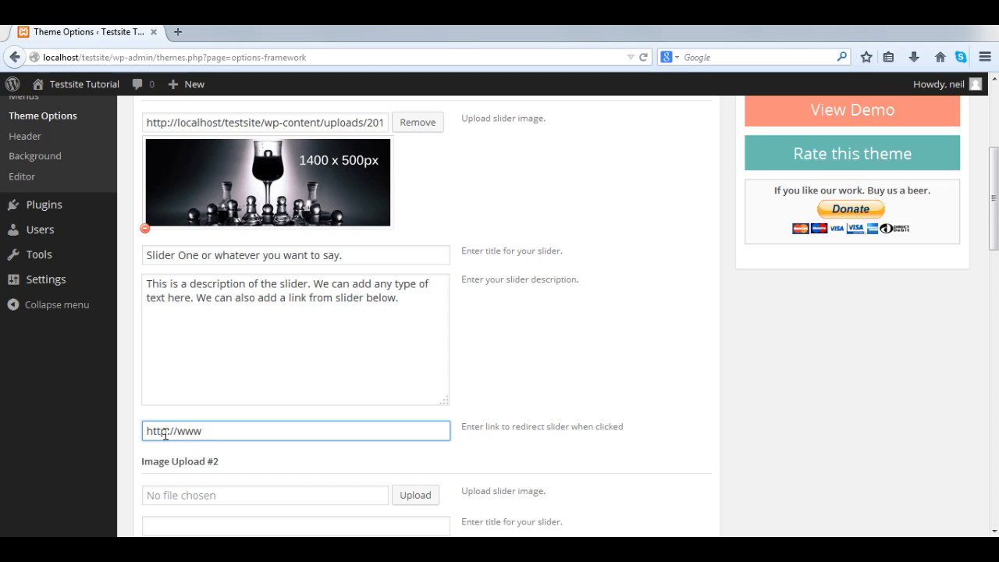
text(crystalstudios)
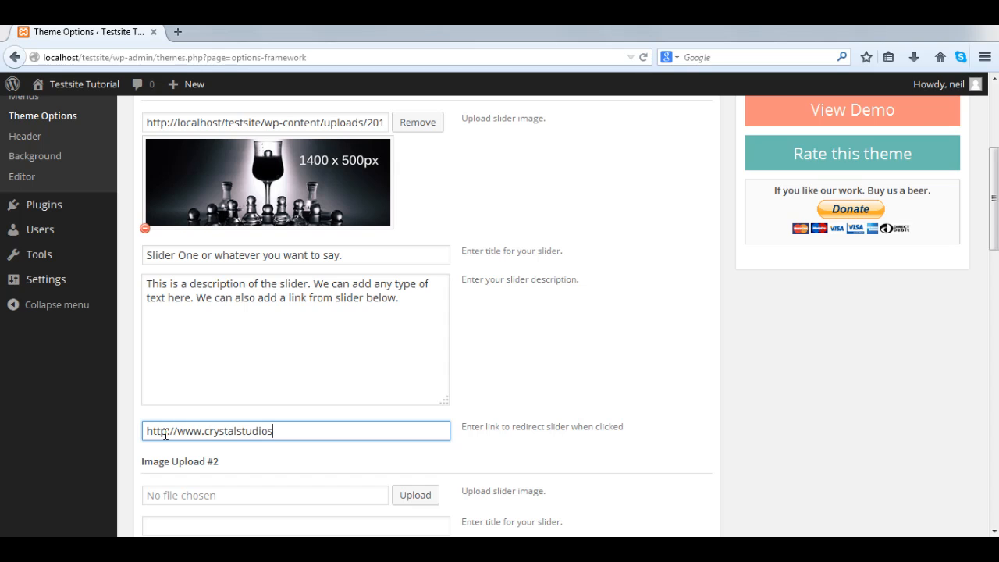
text(.net)
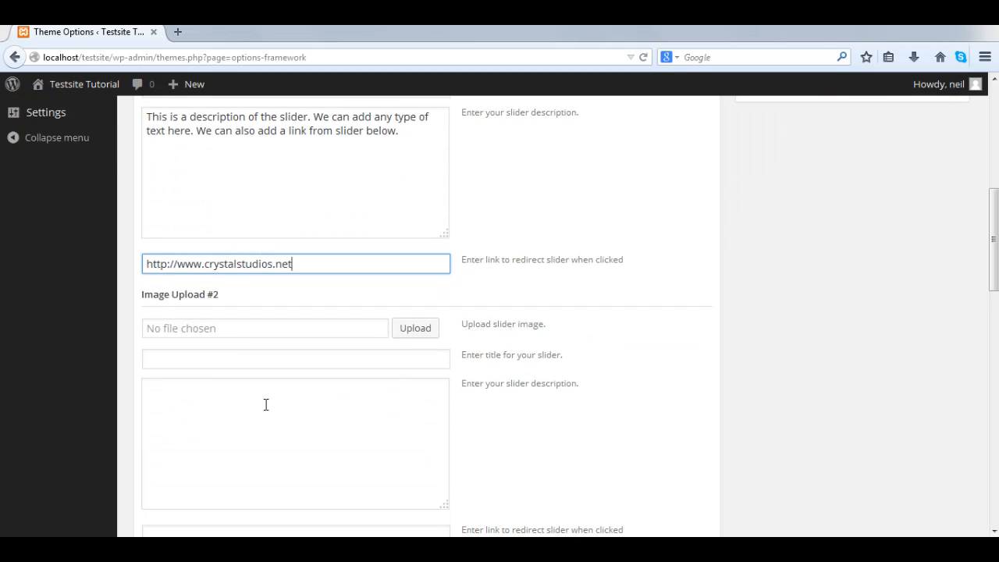
Upload SLIDE3 as the image for Image Upload #2.
click(415, 328)
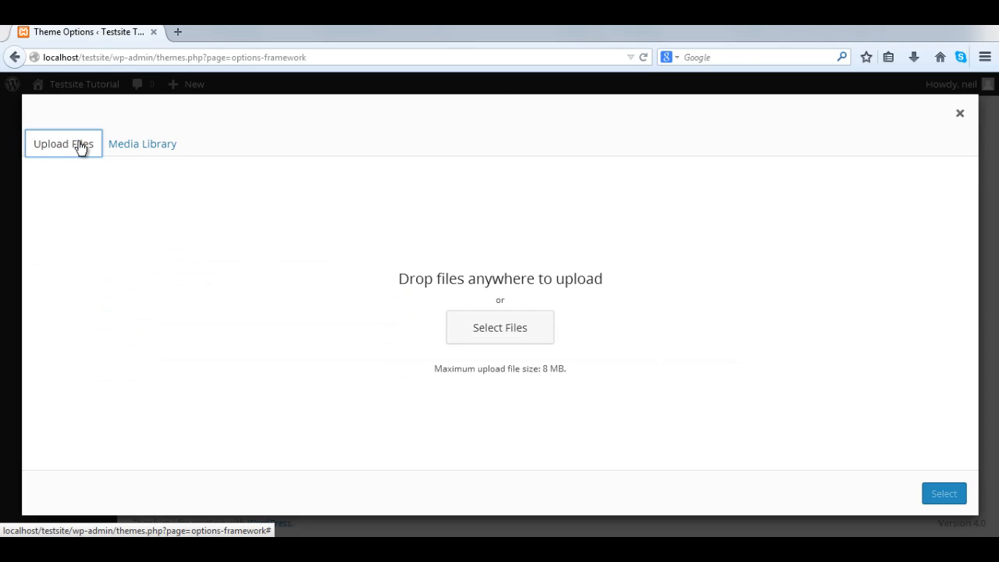
click(500, 327)
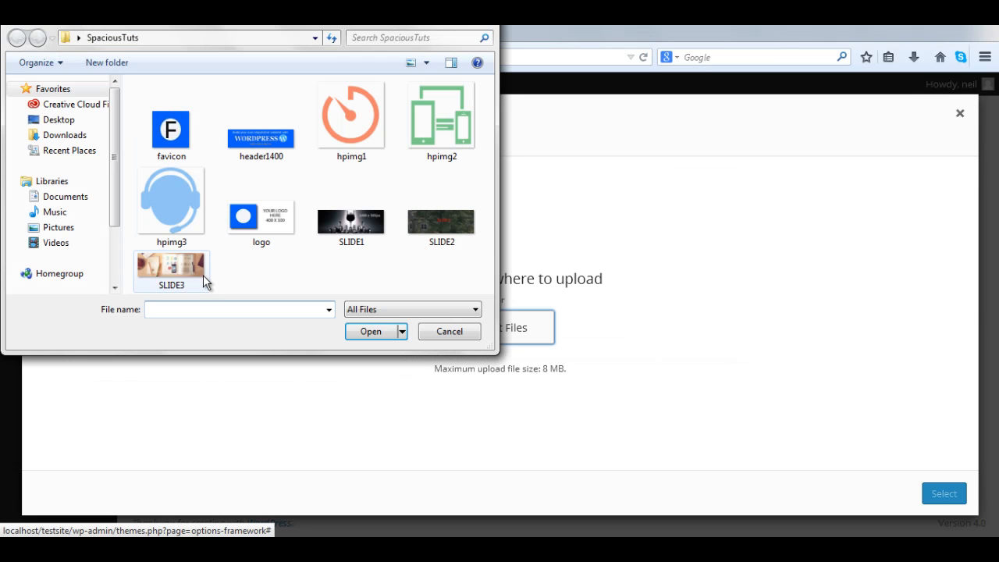
click(371, 331)
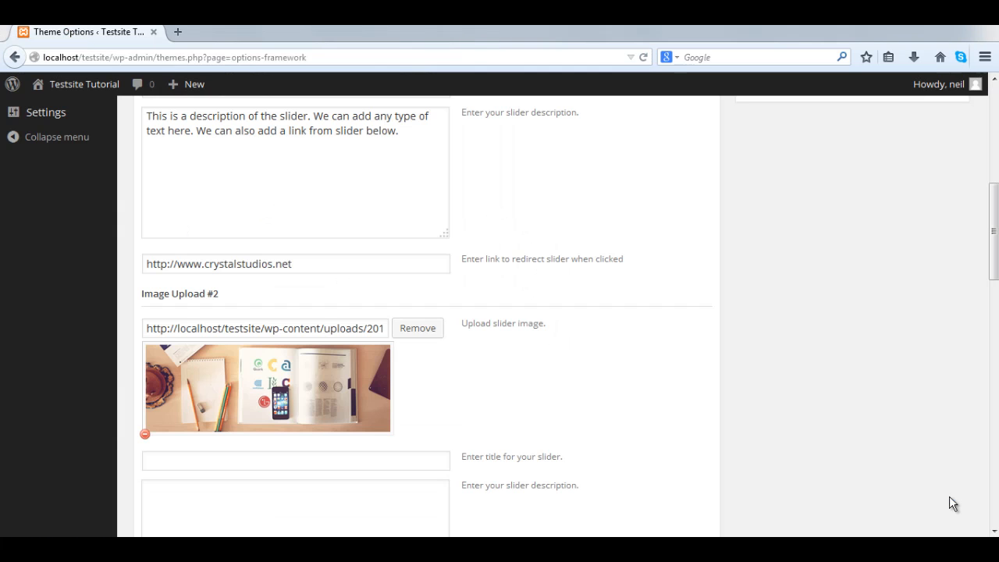
text(Next)
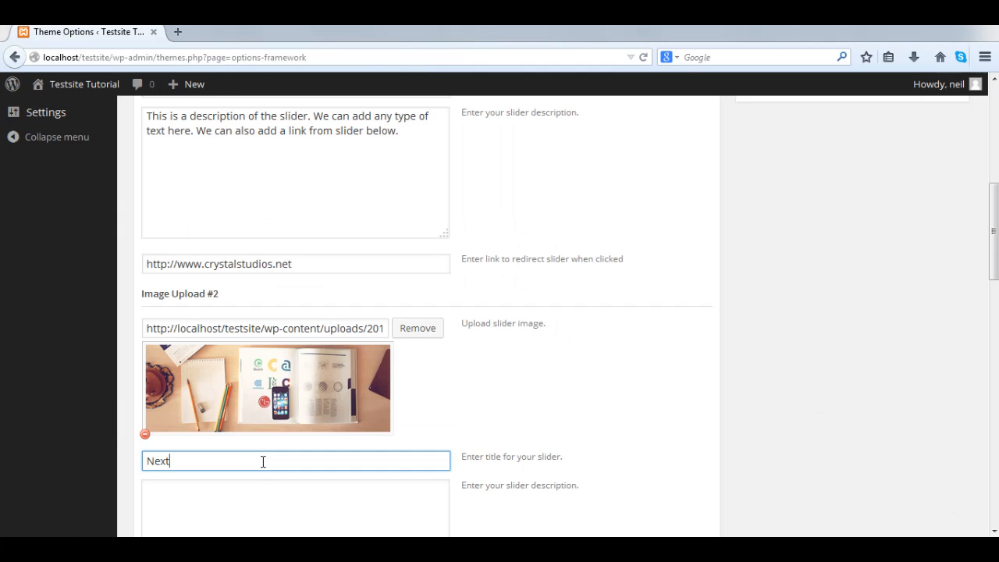
text(Slide Title)
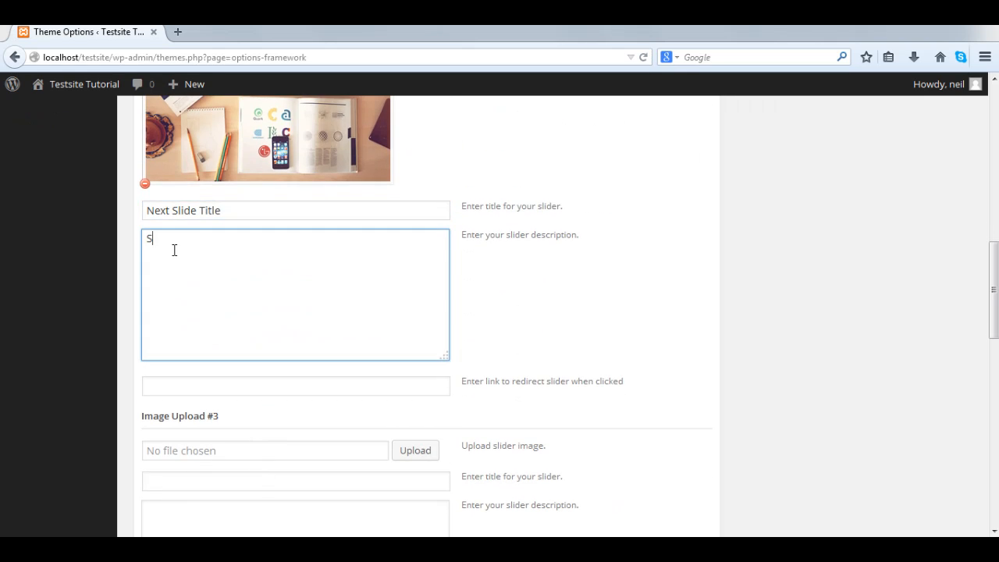
text(ame descripti)
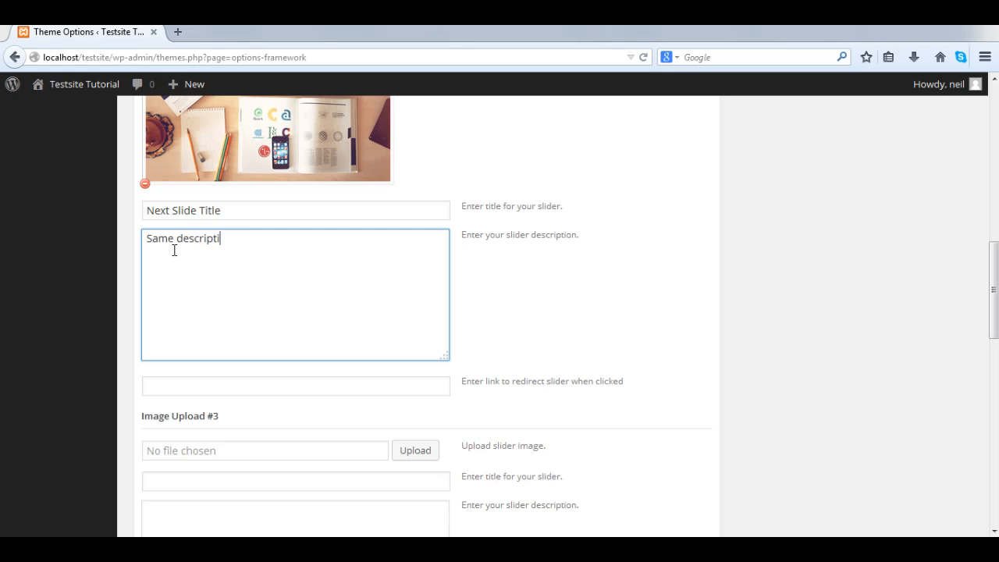
text(A)
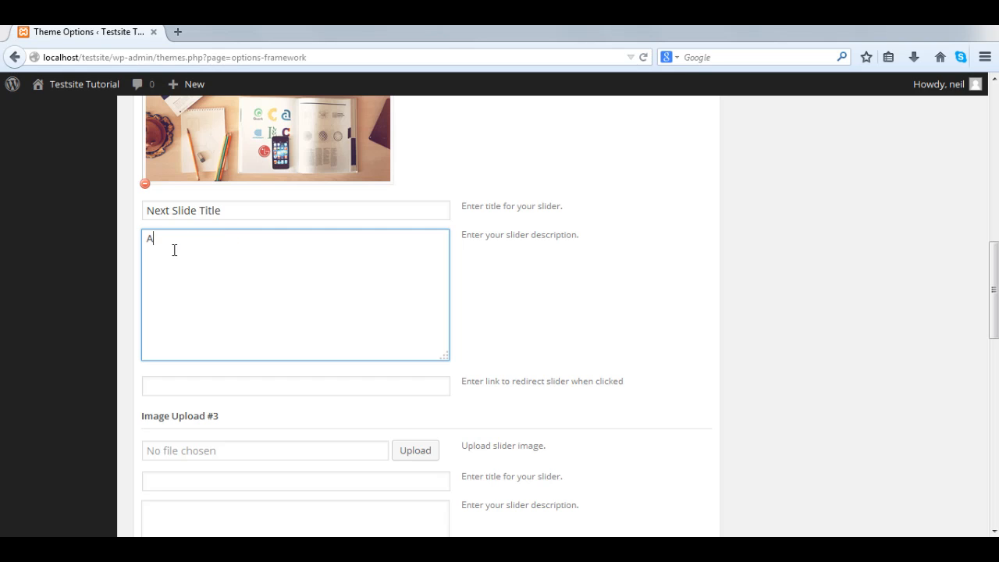
text(dd a description h)
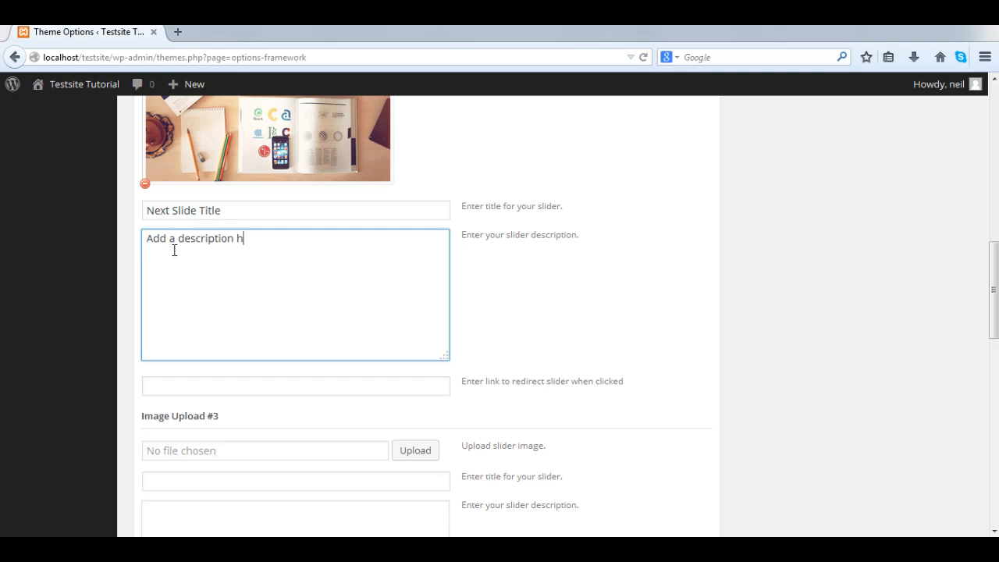
text(ere again.)
click(296, 385)
text(http://www.g)
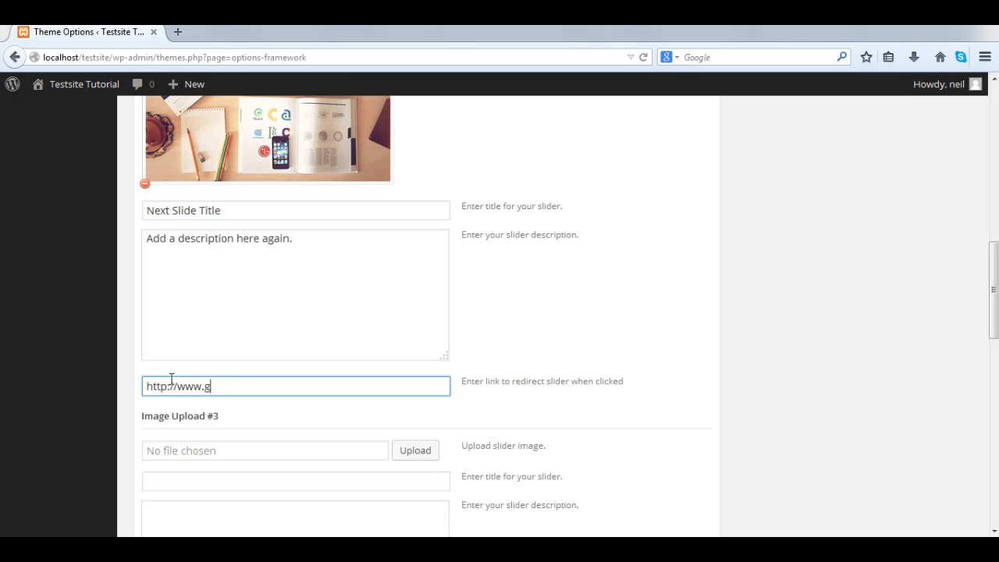
text(oogle.com)
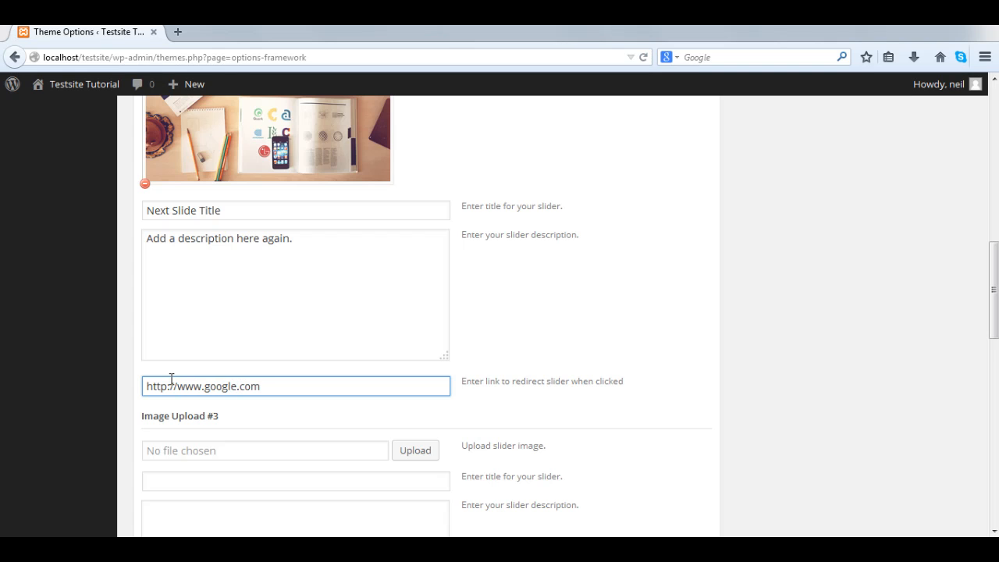
Save the Slider tab settings with Save Options at the bottom of the page.
scroll(down, 3)
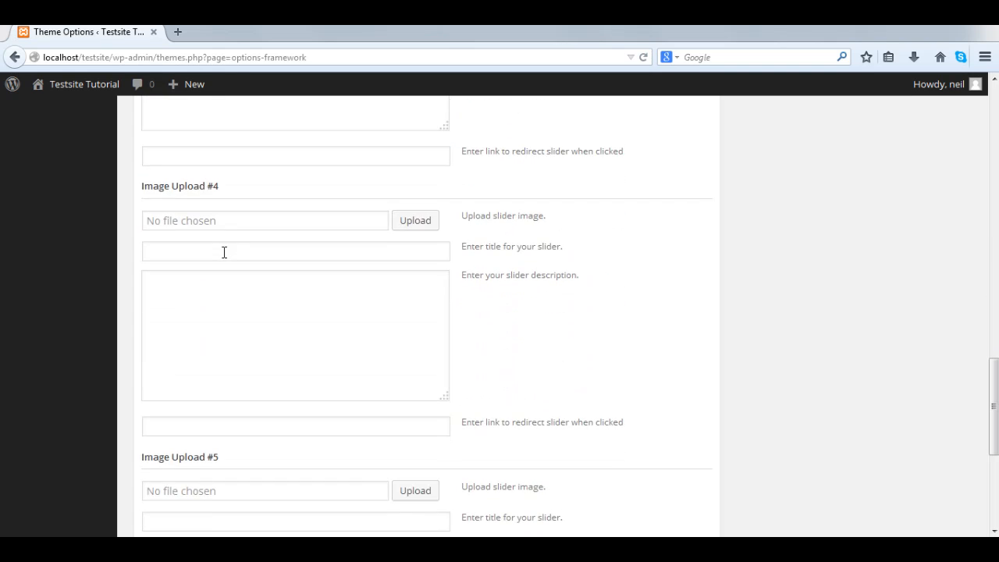
scroll(down, 3)
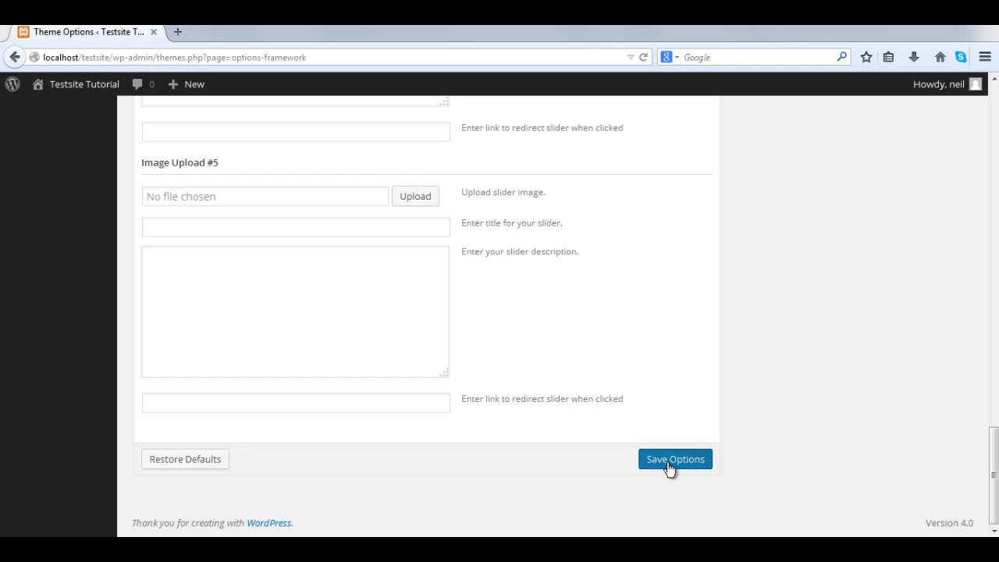
click(675, 459)
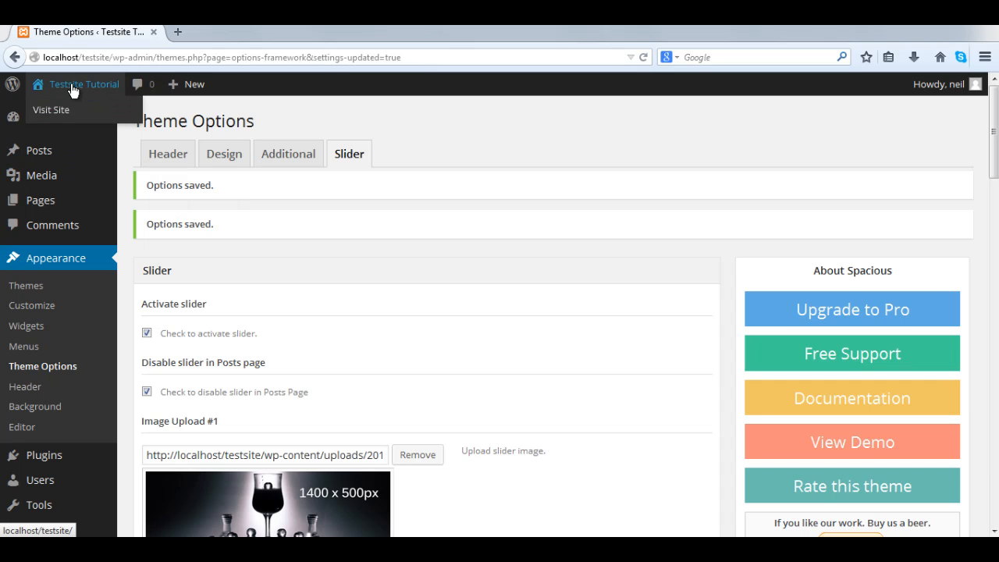
Visit the public homepage, view the first slide, and follow its Read more link.
click(51, 110)
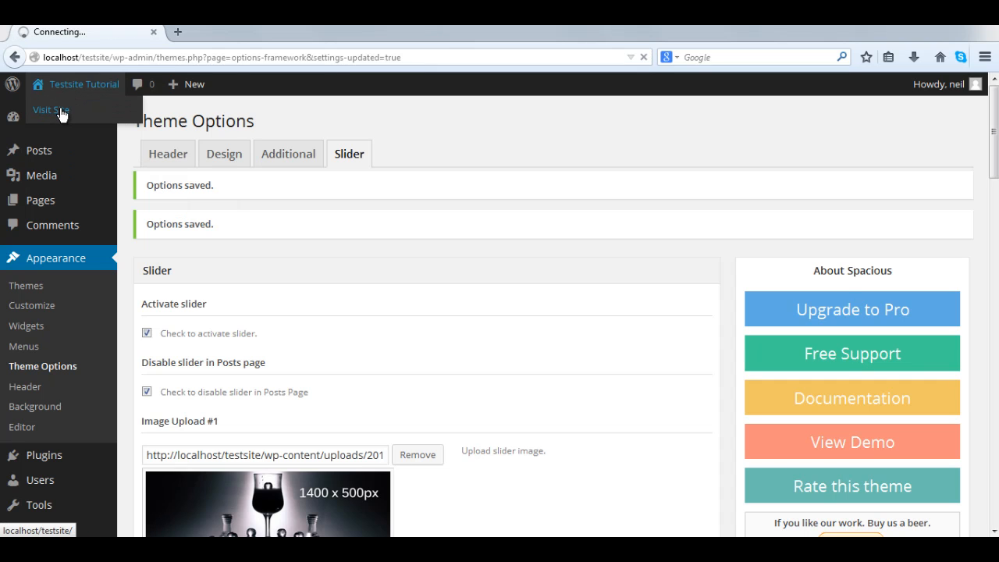
click(49, 110)
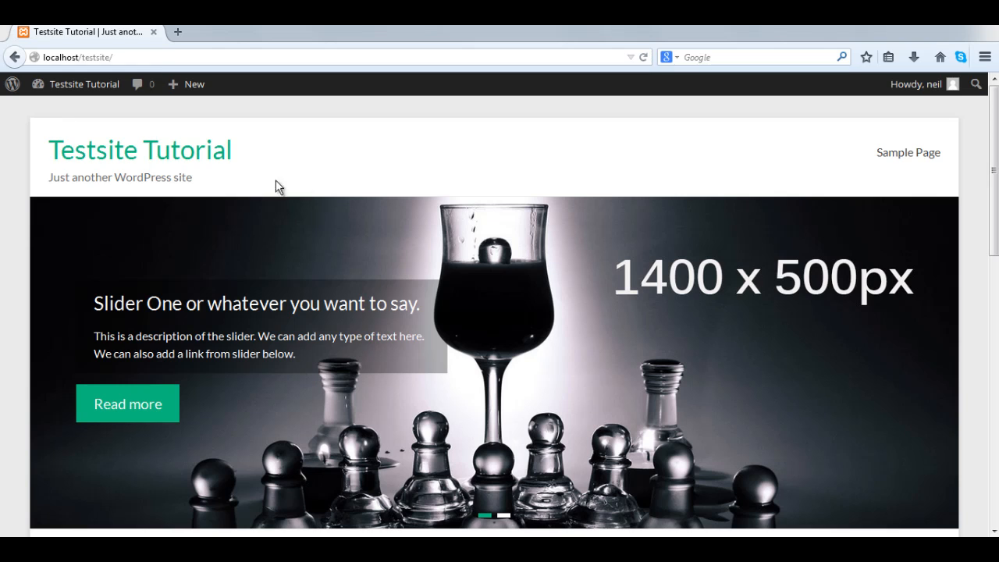
scroll(down, 3)
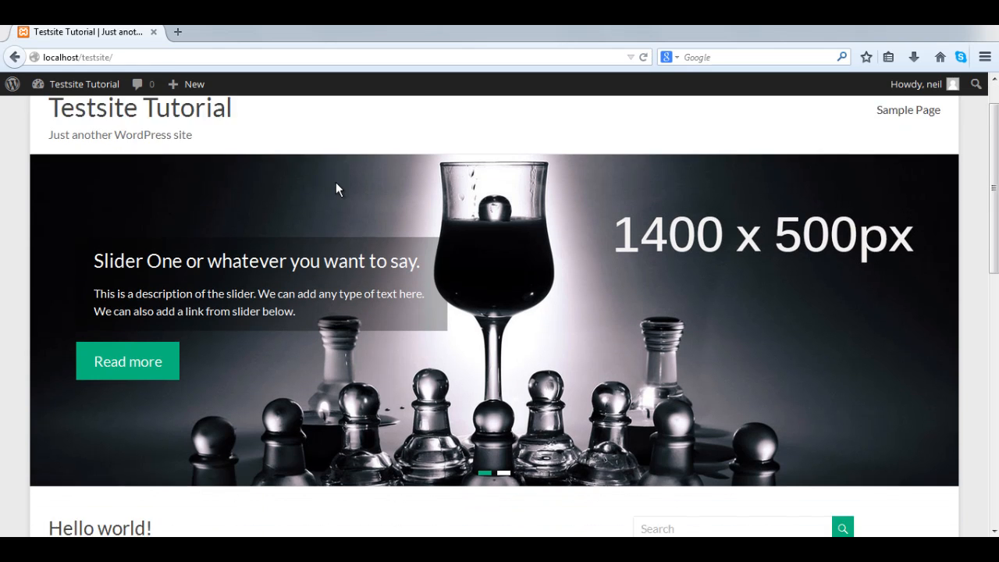
scroll(down, 3)
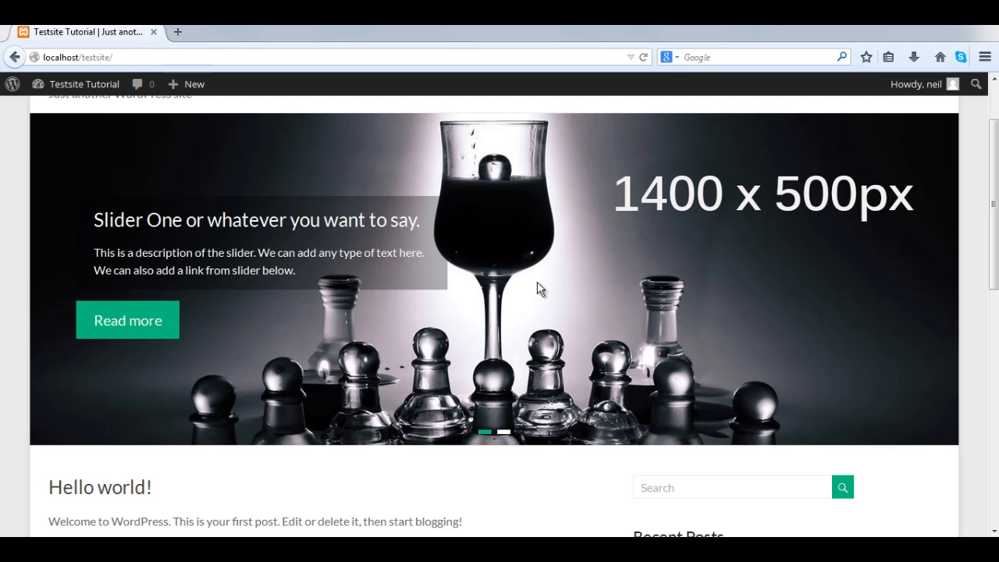
mouse_move(591, 318)
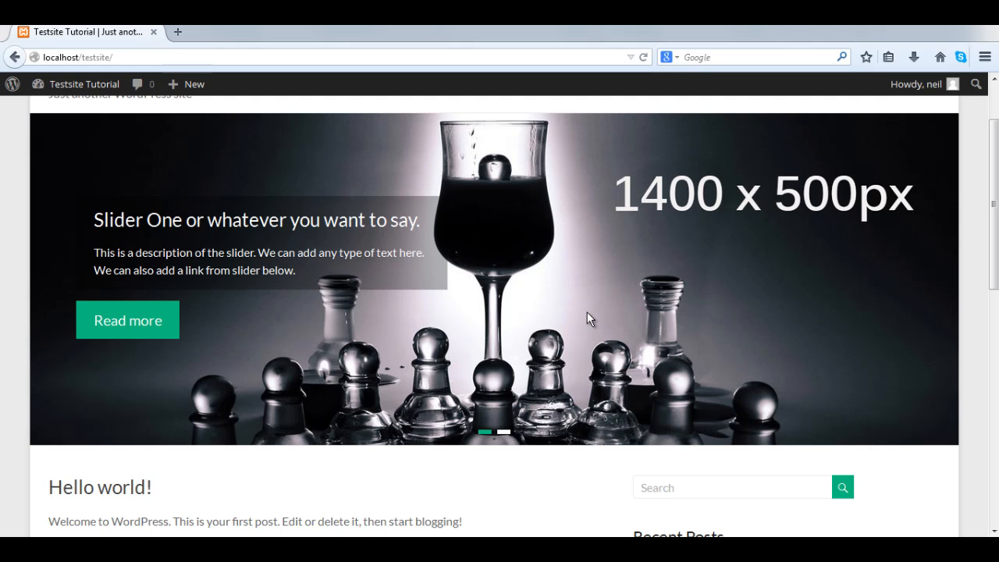
mouse_move(153, 333)
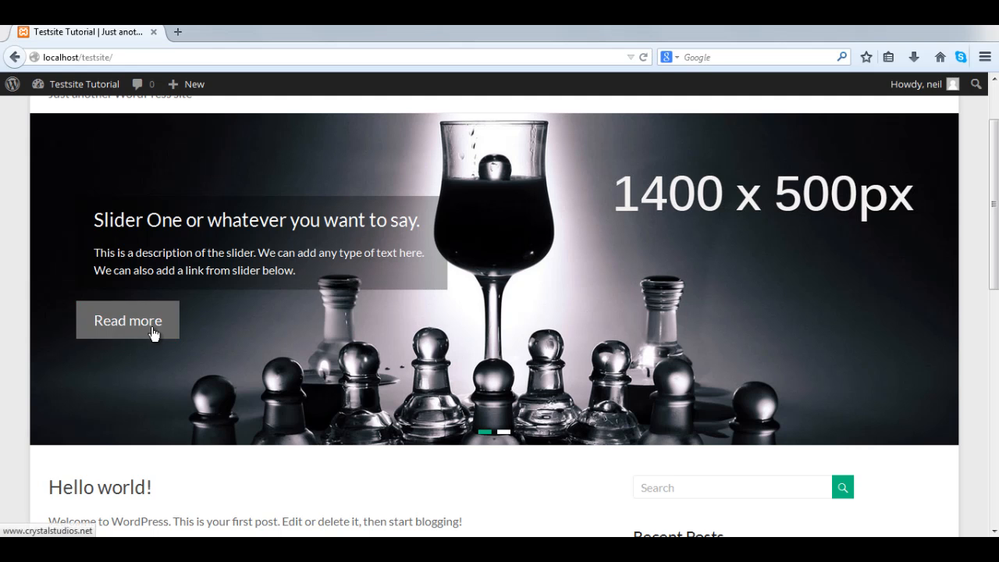
click(128, 320)
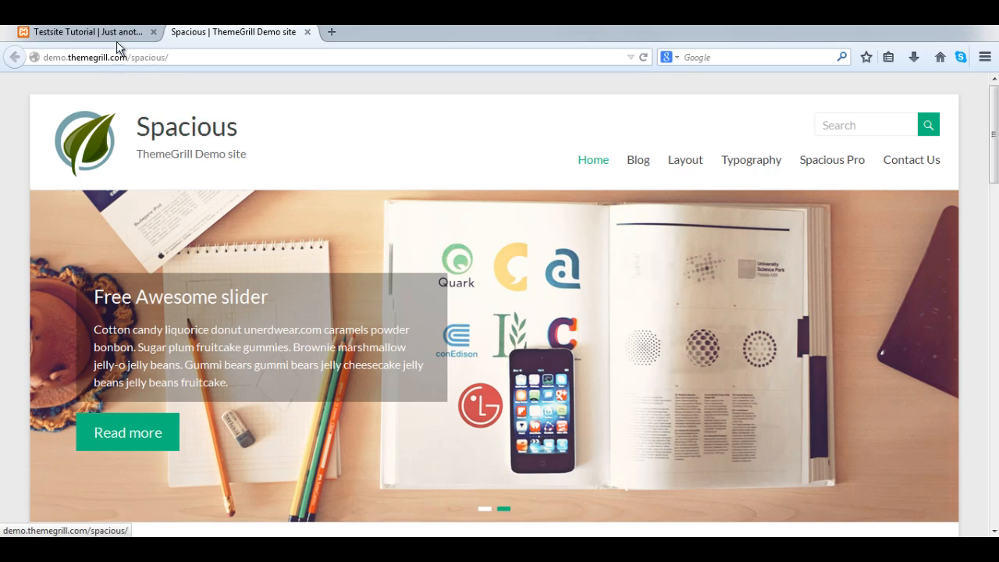
Switch back to the Testsite Tutorial tab showing the site's homepage.
click(90, 32)
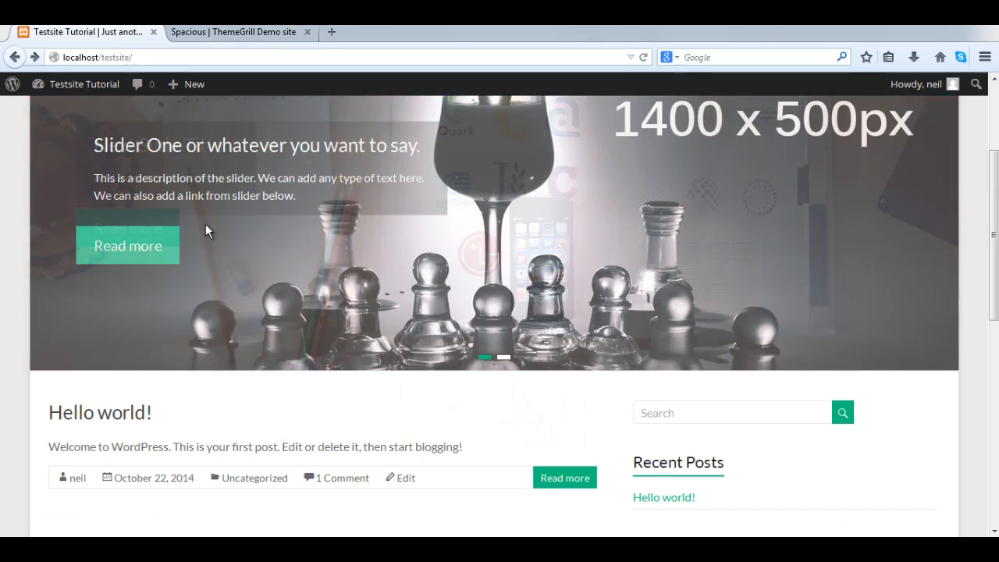